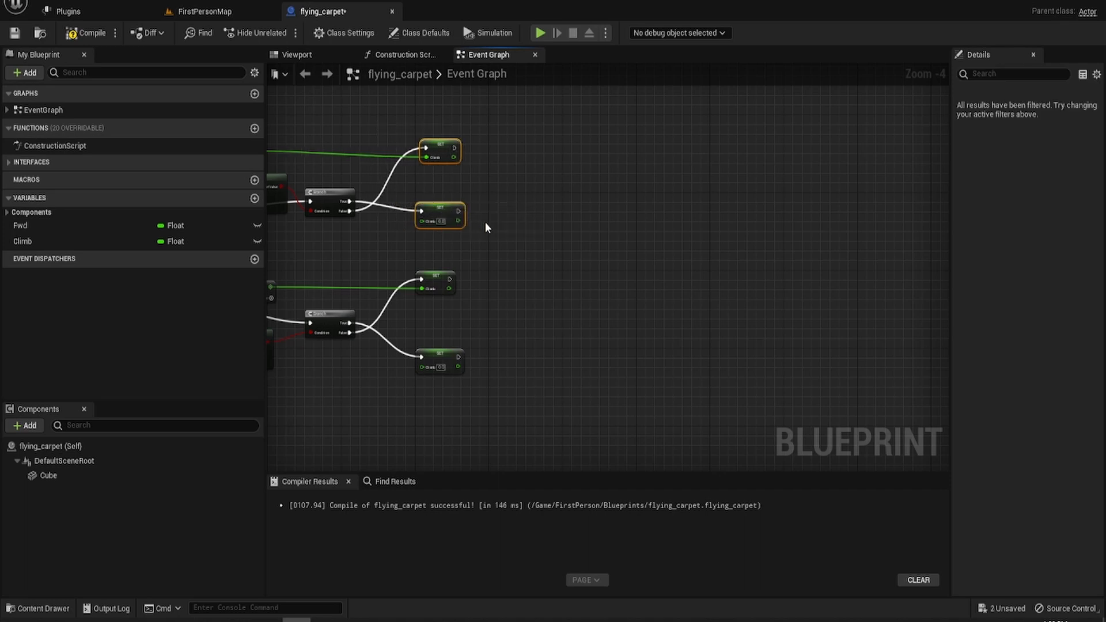
Step: Deselect the graph nodes and begin searching 'add' for a node off the Cube reference
left_click(485, 224)
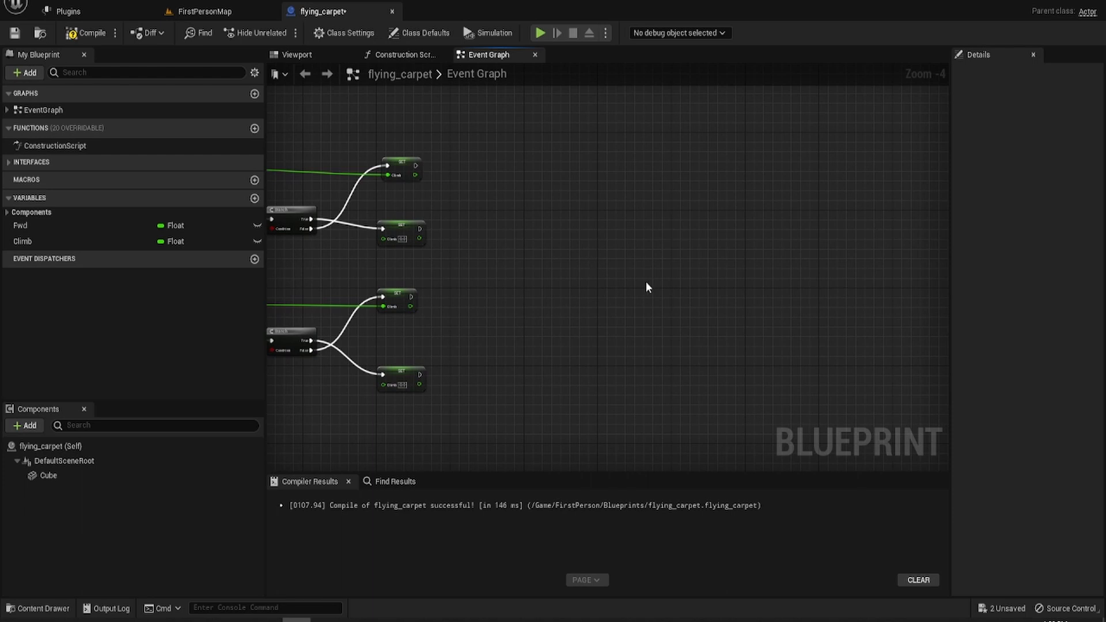
type("add")
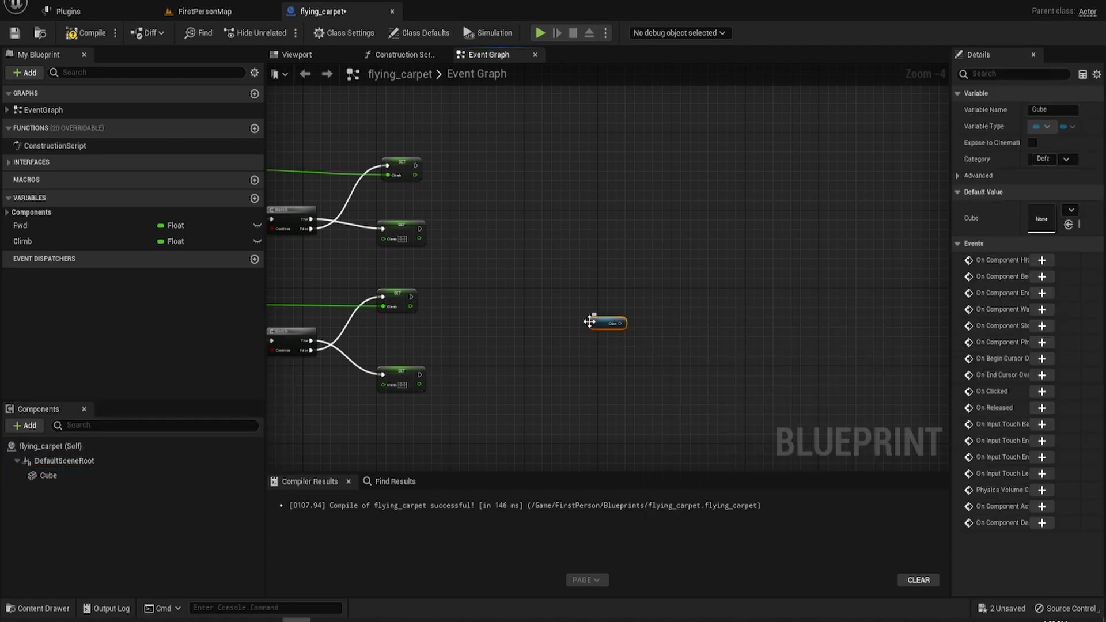
Step: Add an Add Relative Location node wired from the Cube pin, then start searching for a game-time node
left_click_drag(622, 322, 661, 319)
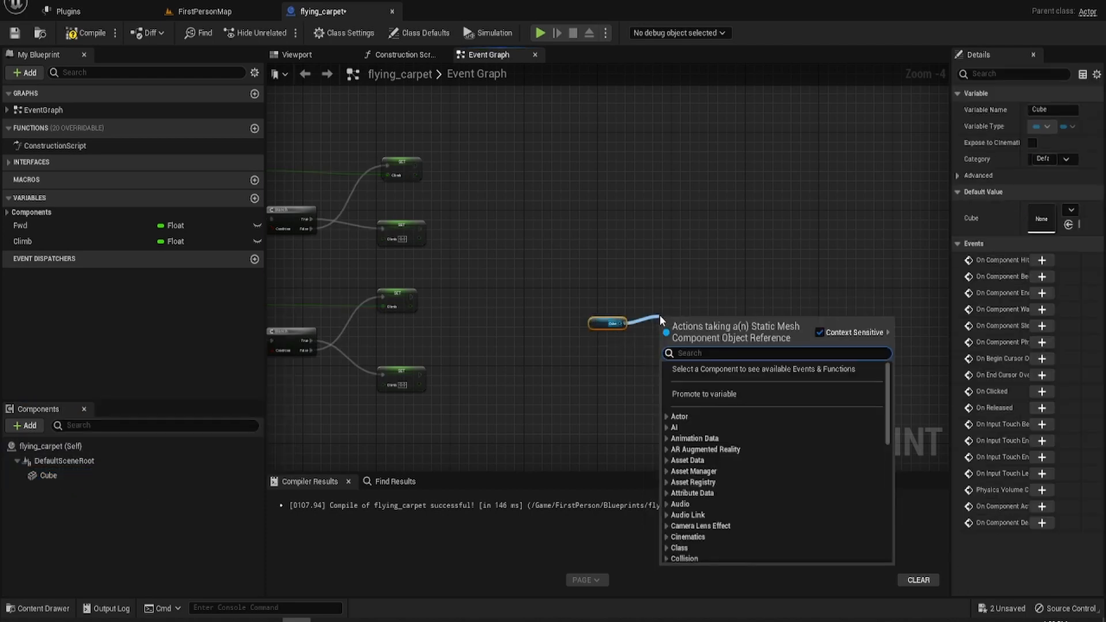
type("add rel")
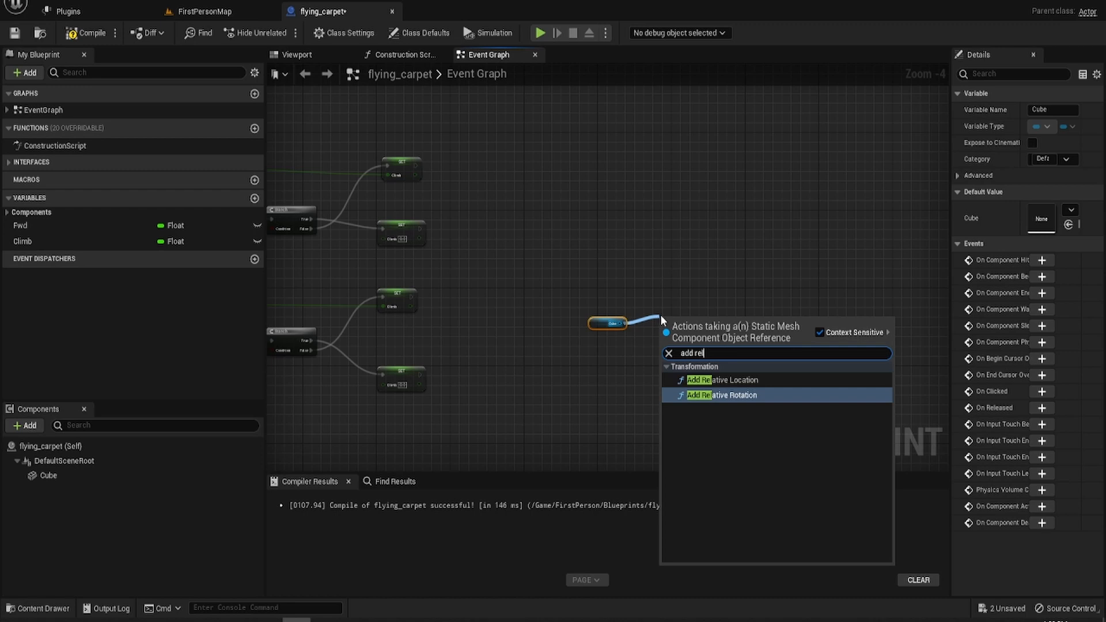
left_click(724, 379)
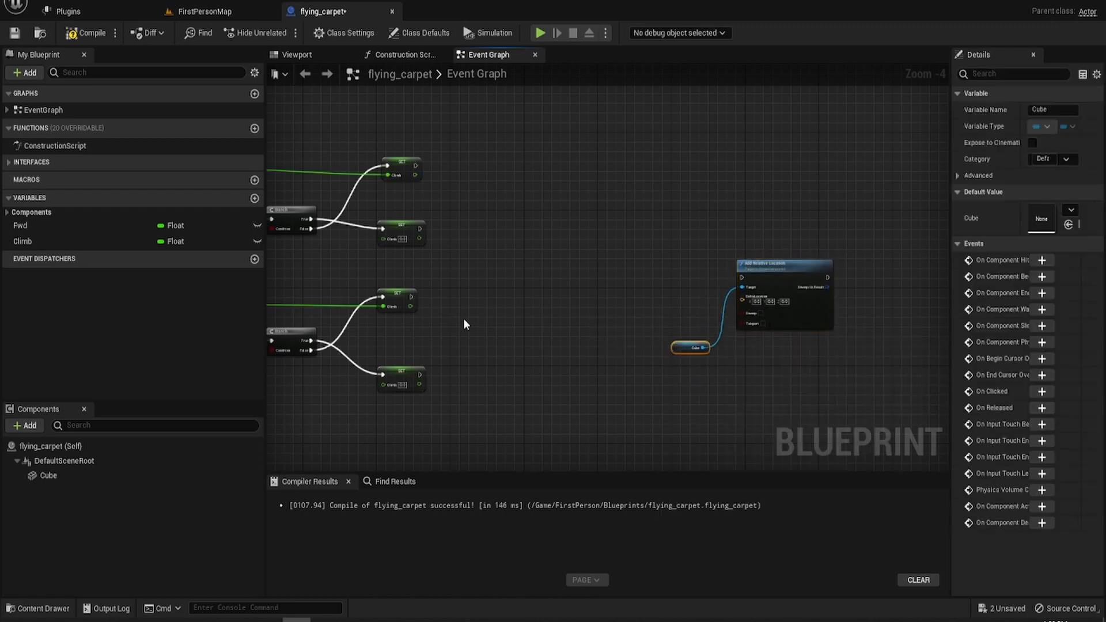
type("get time since")
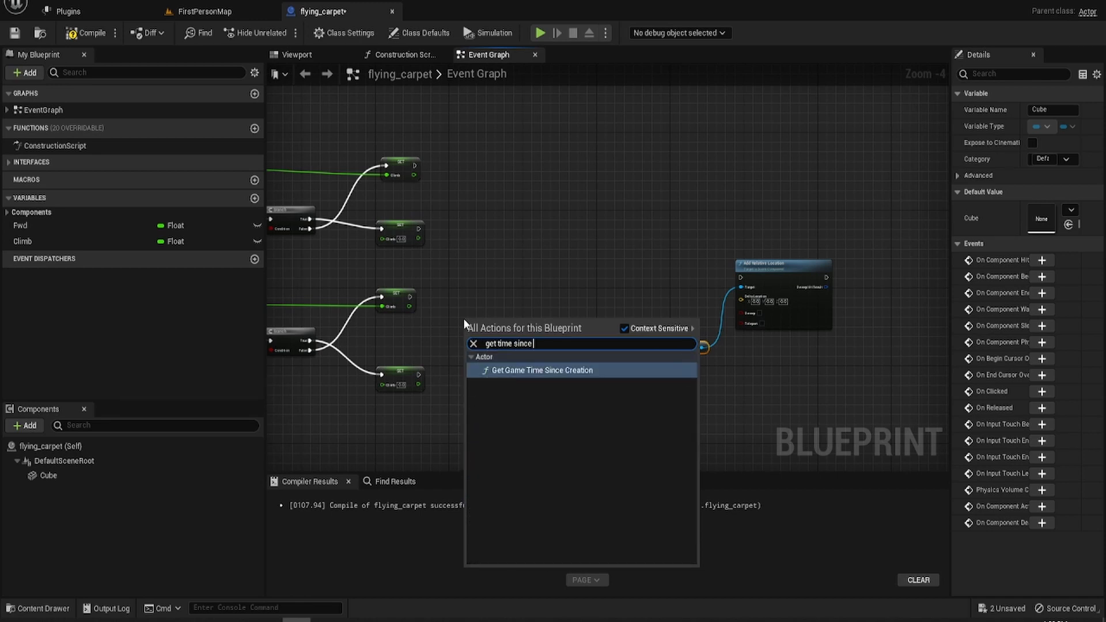
Step: Chain Get Game Time Since Creation into Sin (Radians) and follow it with a Multiply node
type("creation")
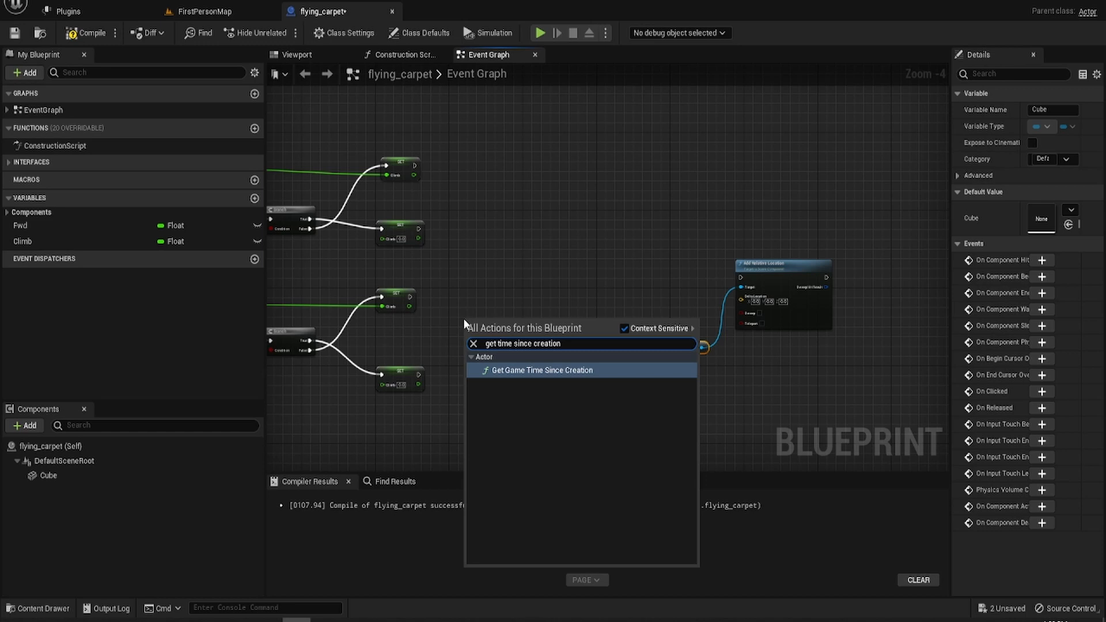
left_click(541, 369)
type("sin")
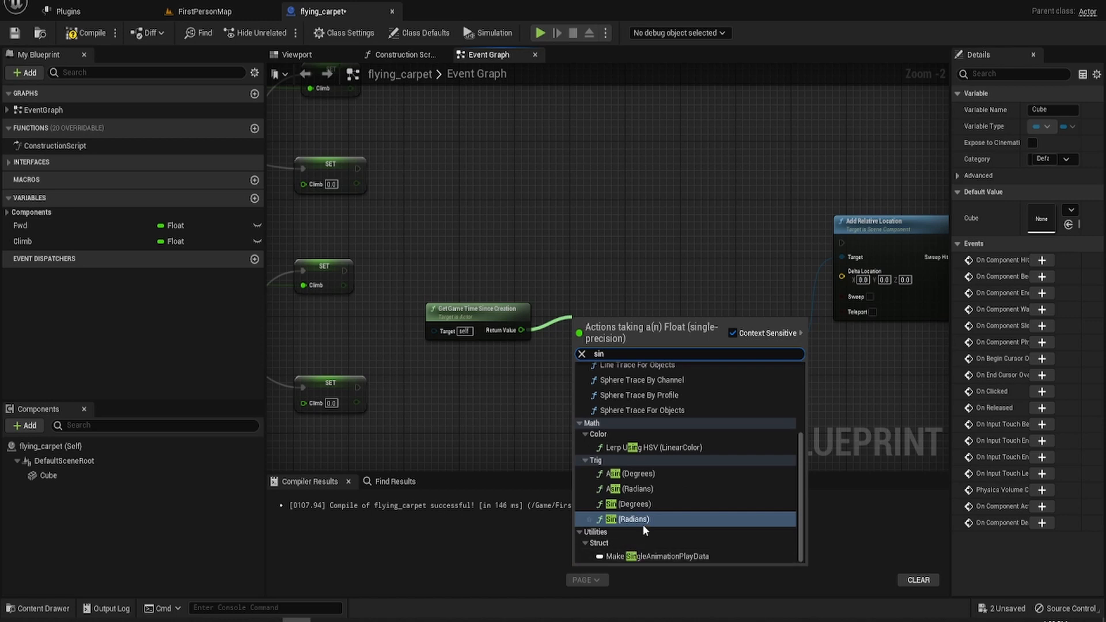
left_click(627, 520)
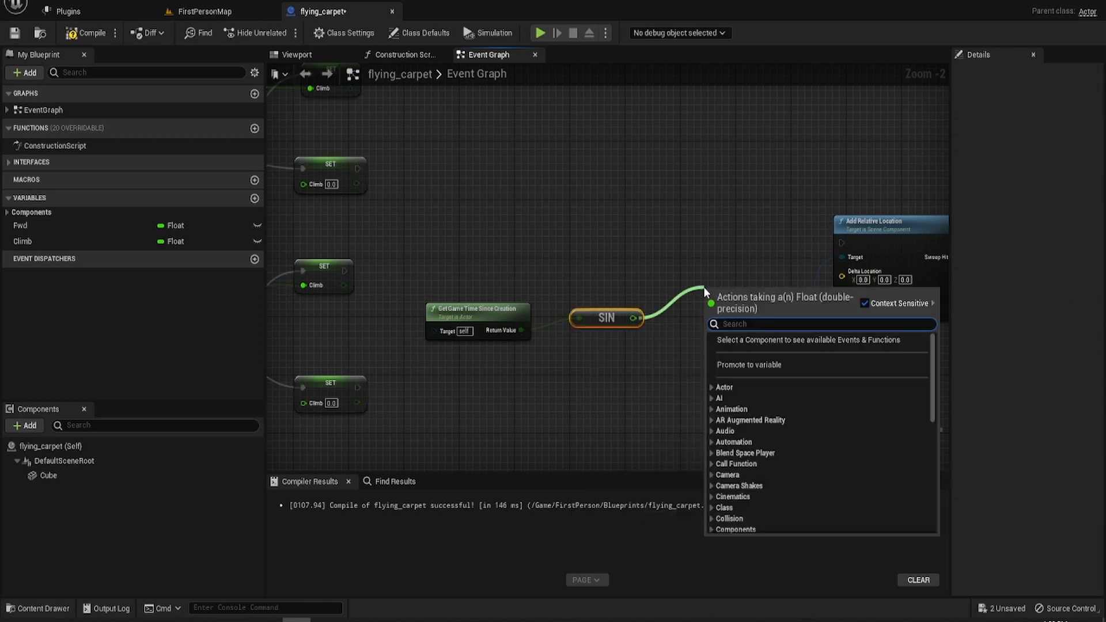
type("*")
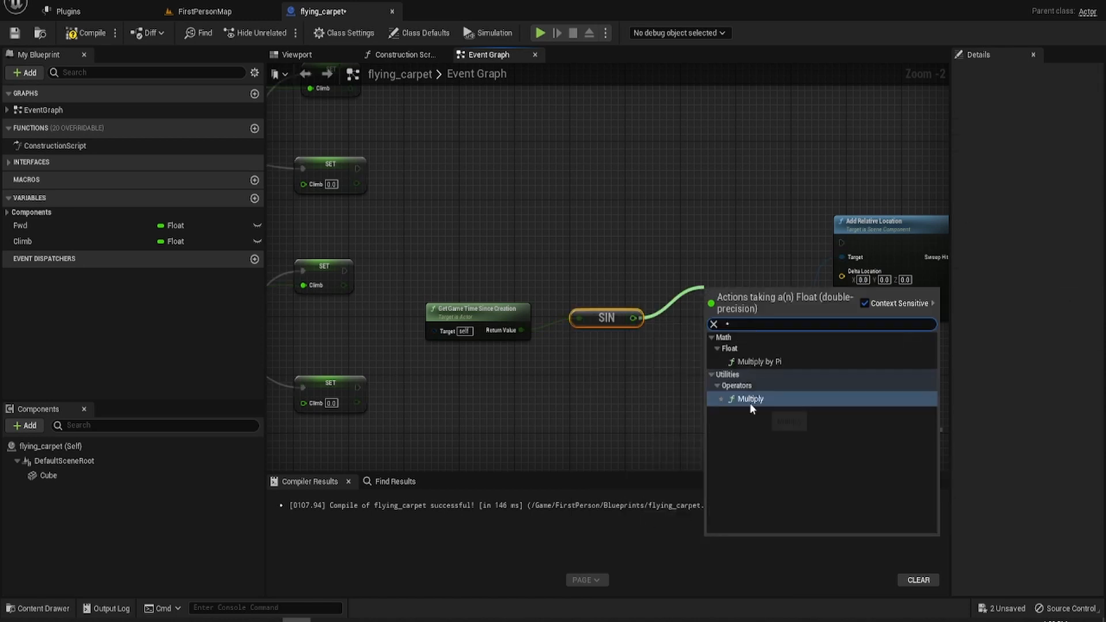
left_click(750, 399)
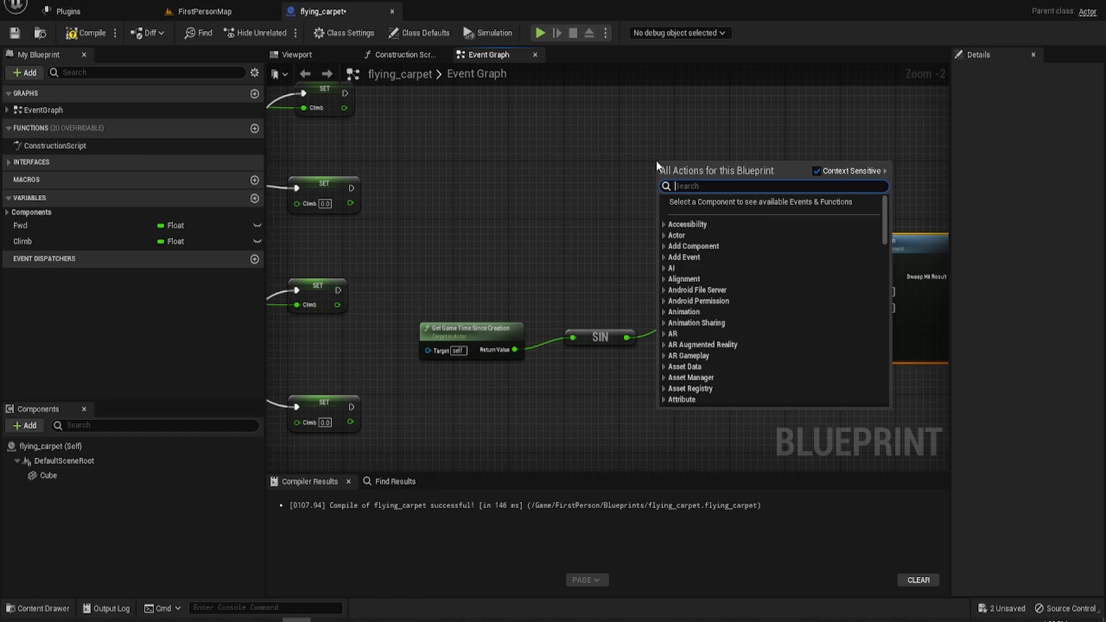
Step: Add a Print String node and wire the sine output toward its In String input
type("print")
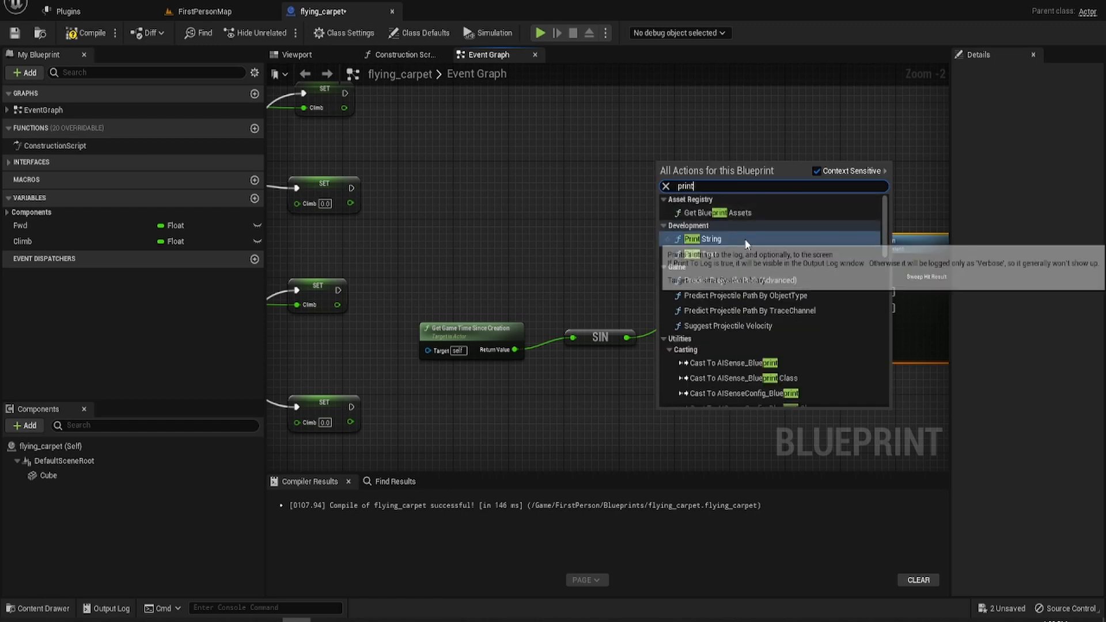
left_click(703, 239)
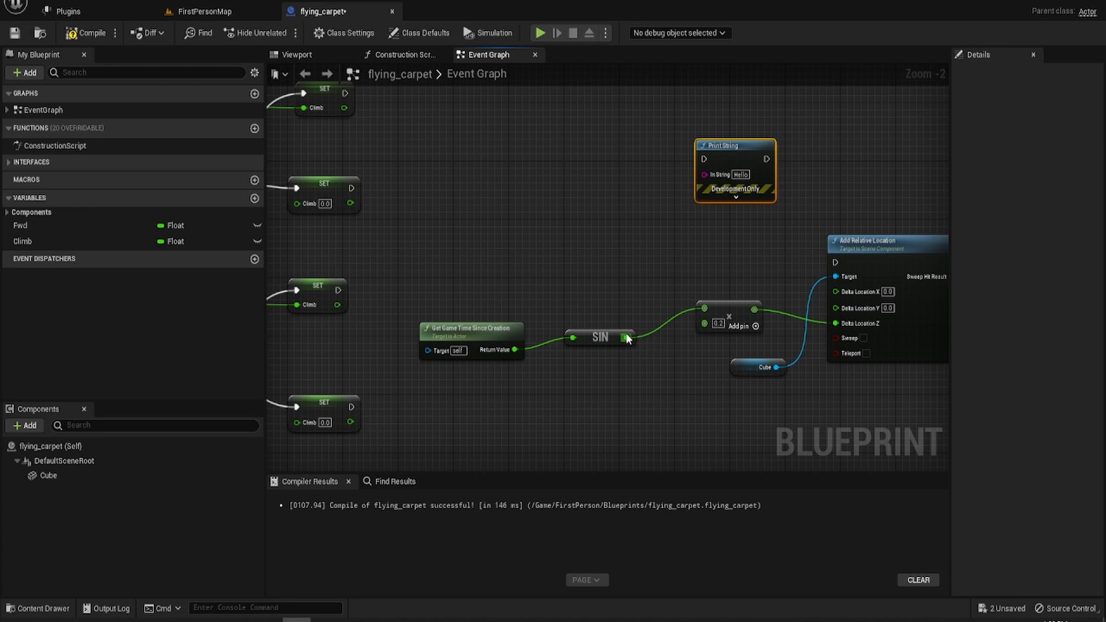
left_click_drag(623, 336, 675, 175)
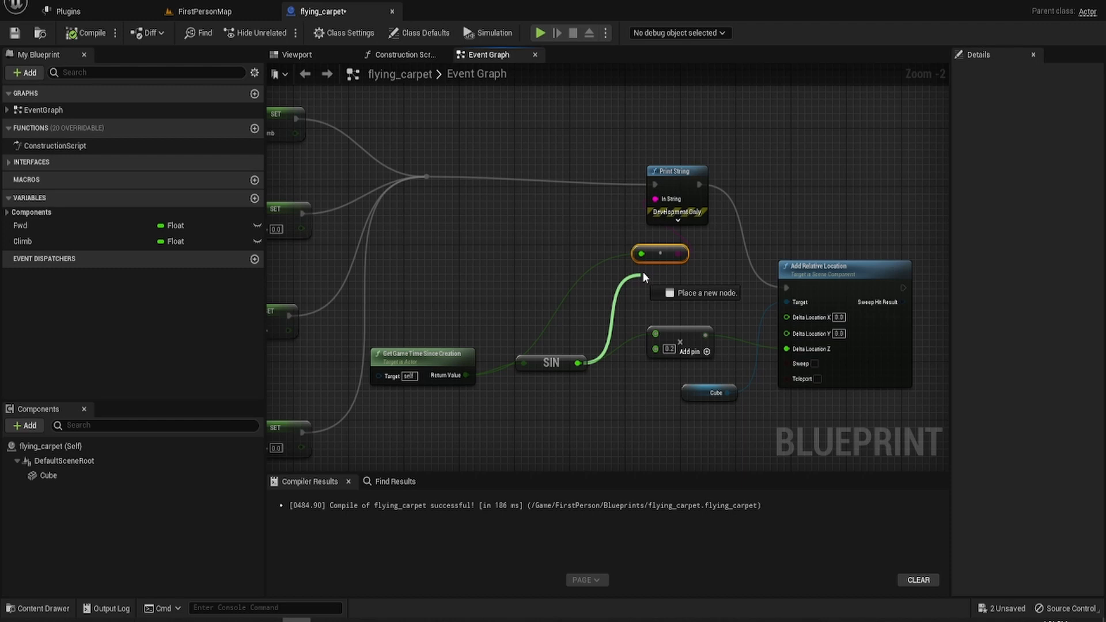
Step: Place the string conversion node for the sine value and compile flying_carpet successfully
left_click(90, 32)
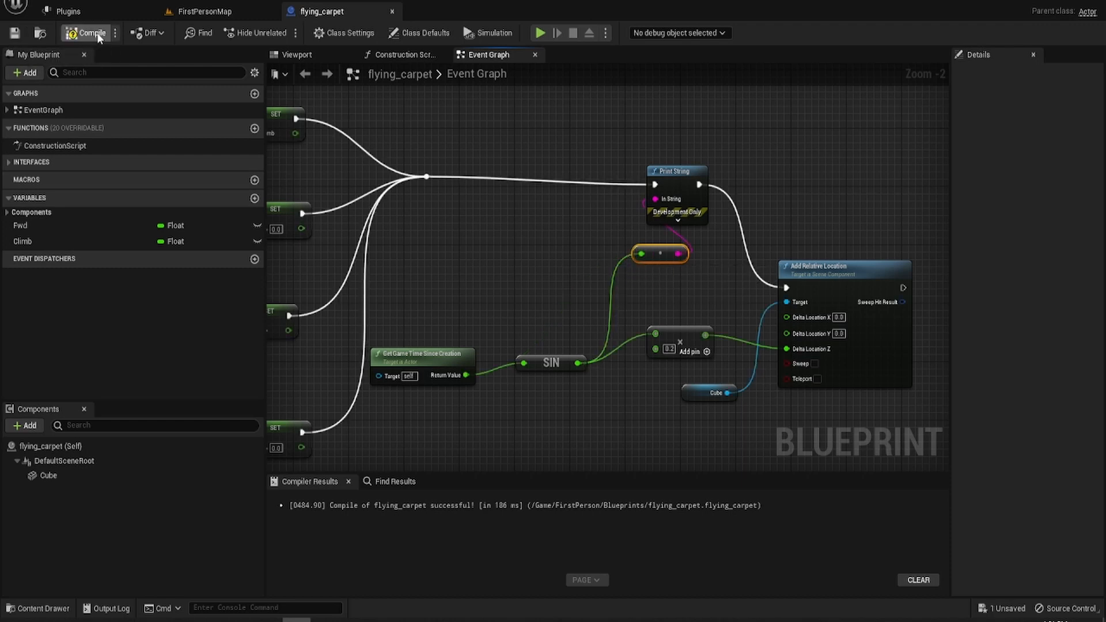
left_click(540, 34)
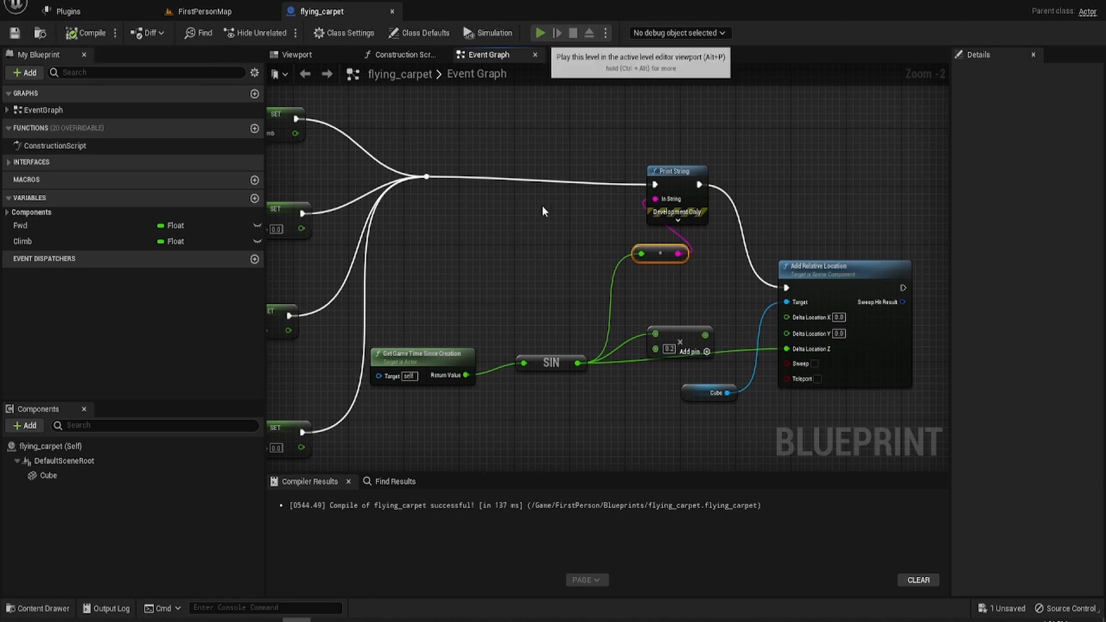
Step: Play the level to watch the platform bob while sine values print on screen
left_click(541, 32)
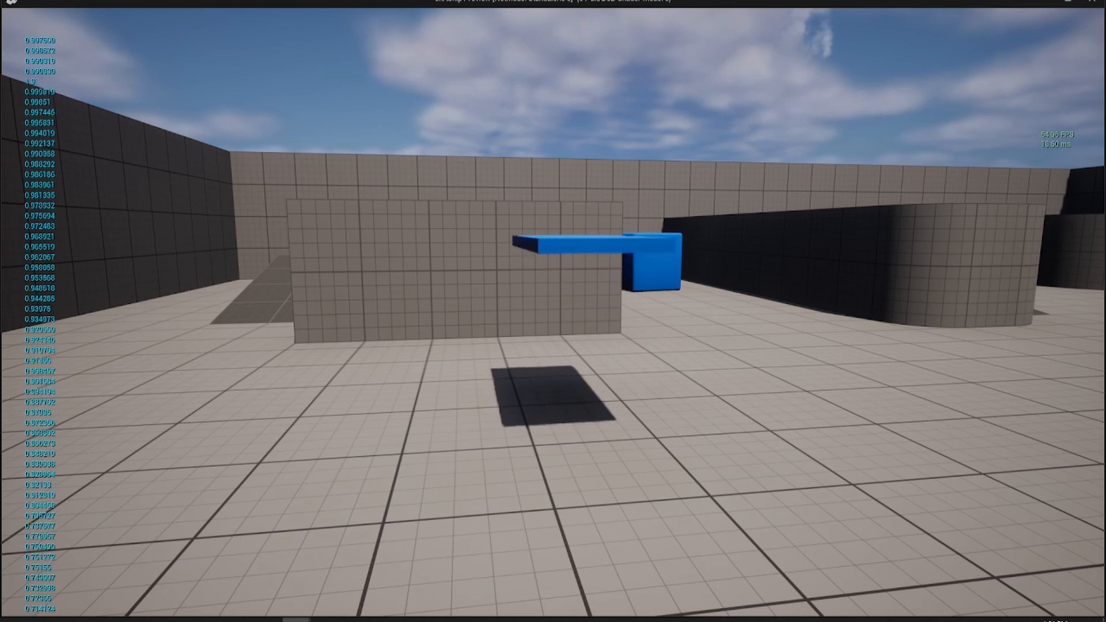
Step: Stop play, print the 0.2-scaled multiply output instead of the raw sine, and play again
key("win")
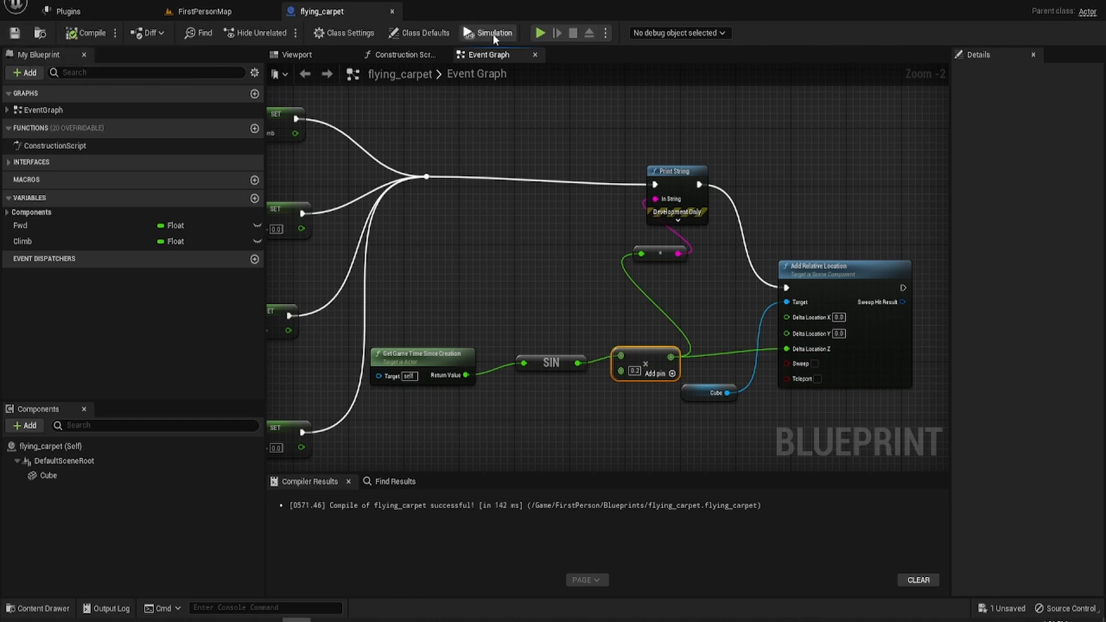
left_click(491, 32)
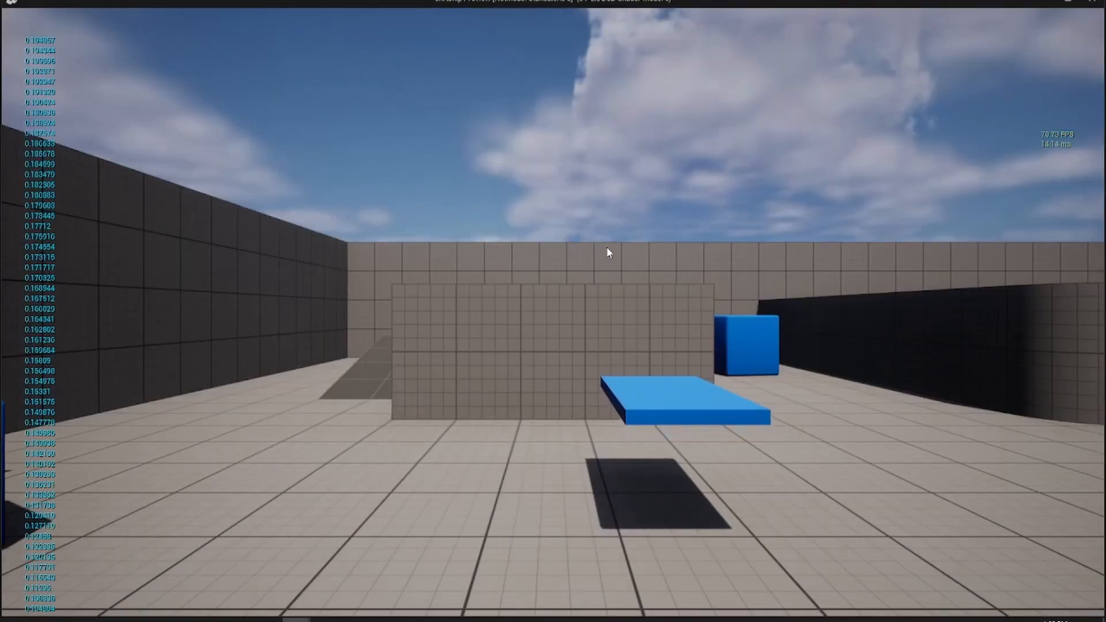